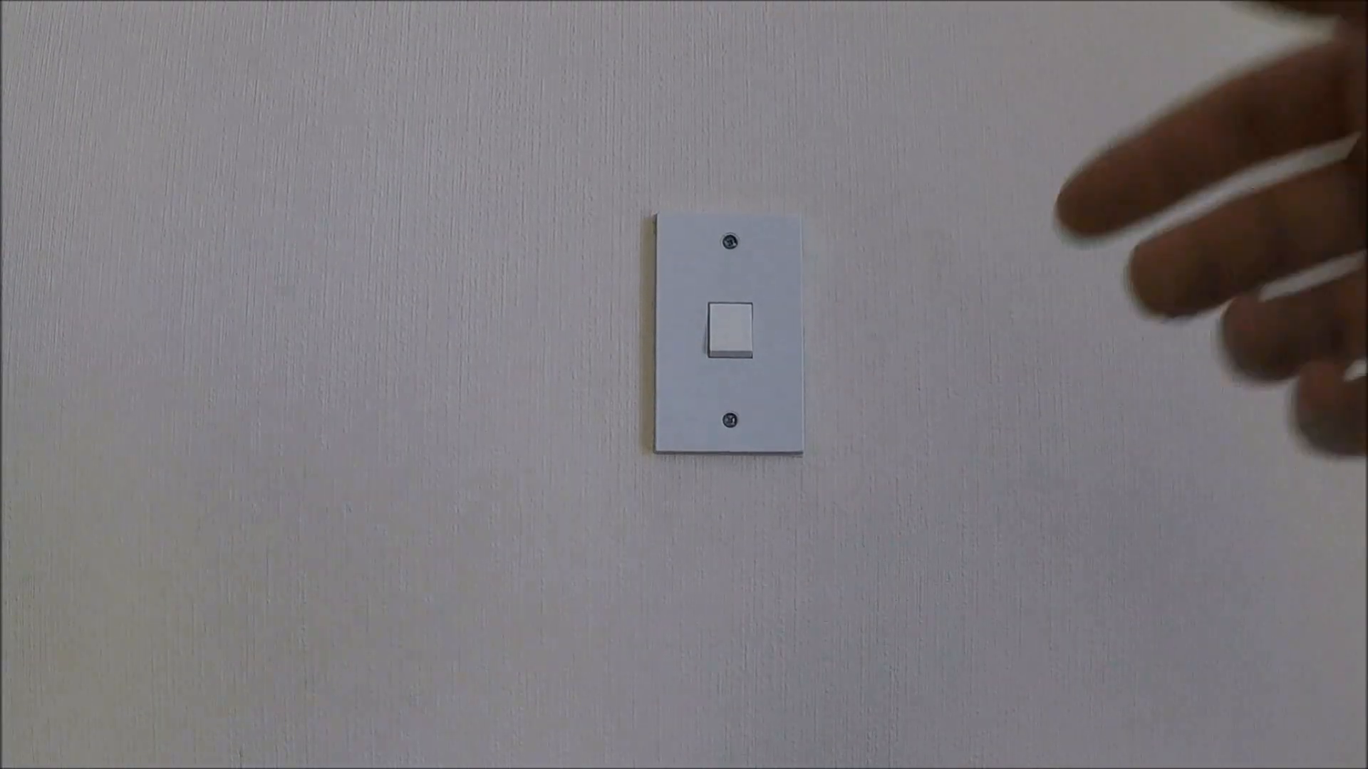
click(731, 333)
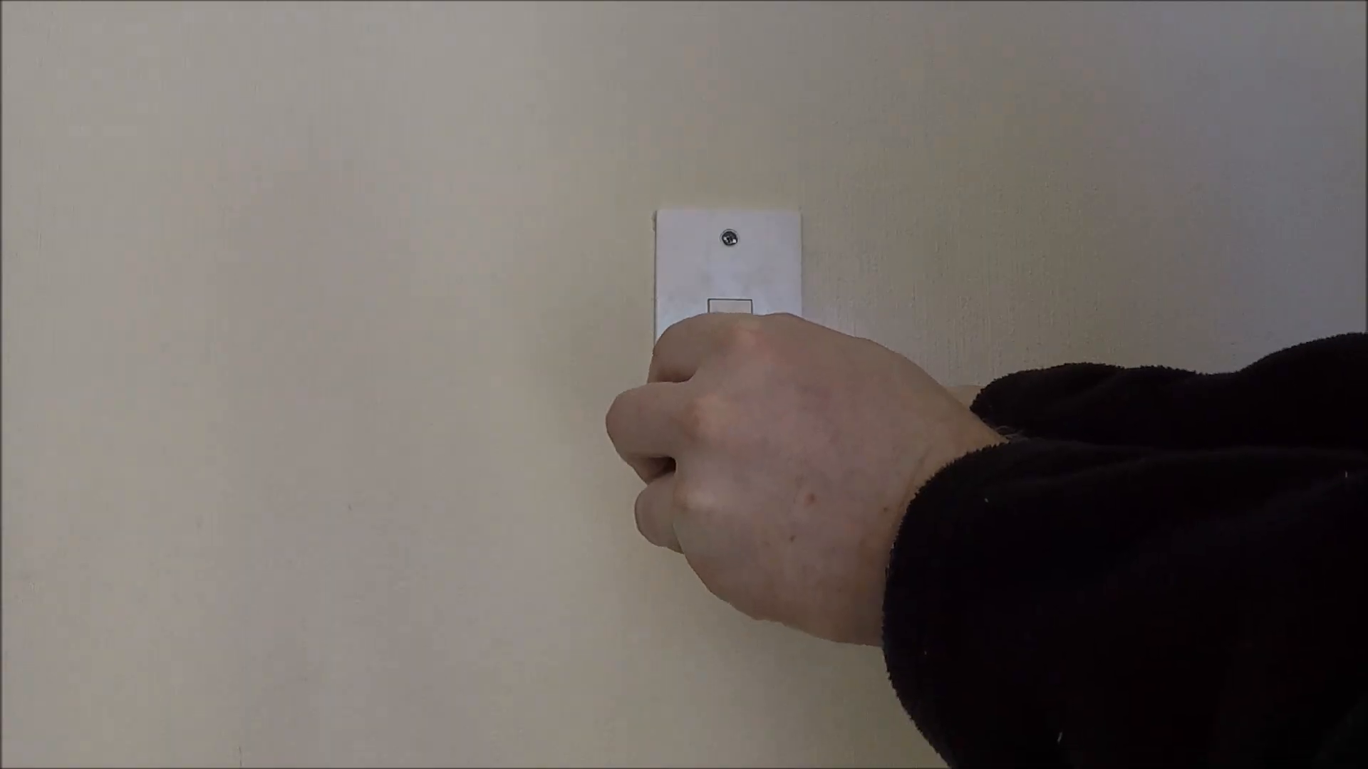